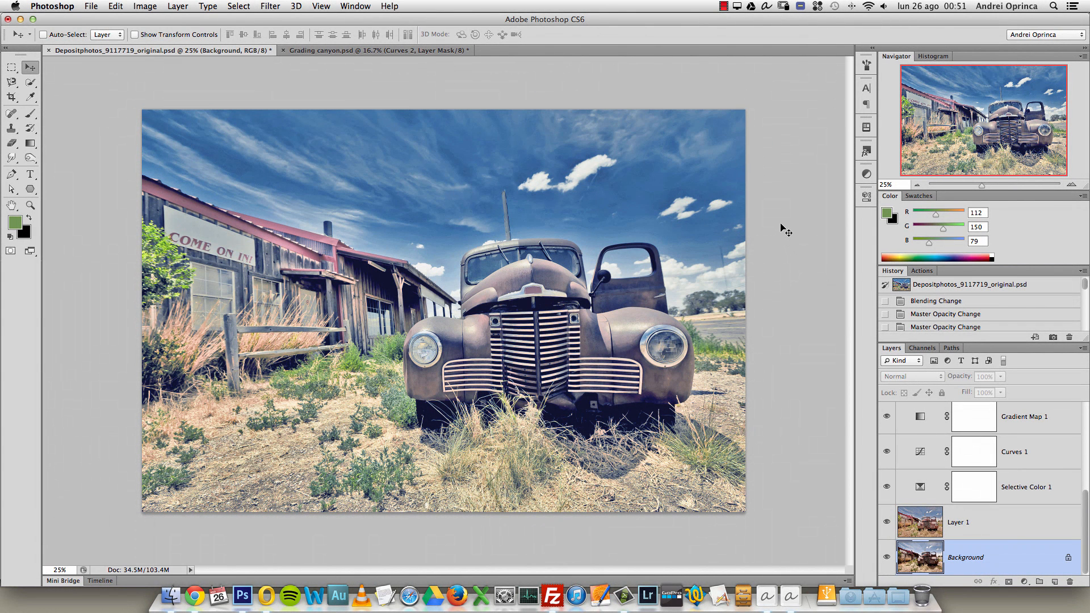
mouse_move(791, 210)
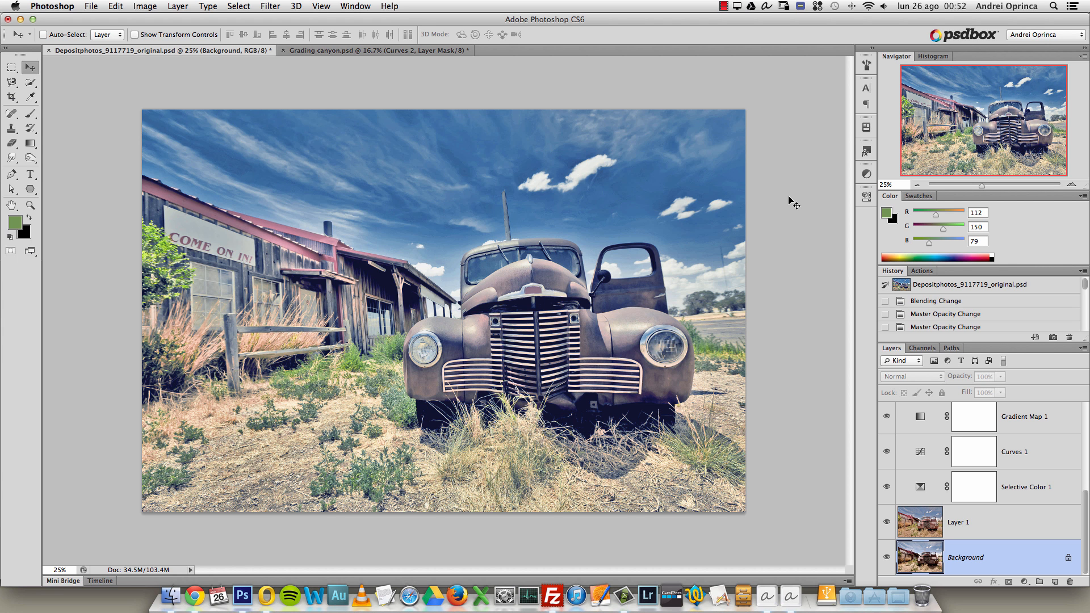
mouse_move(790, 200)
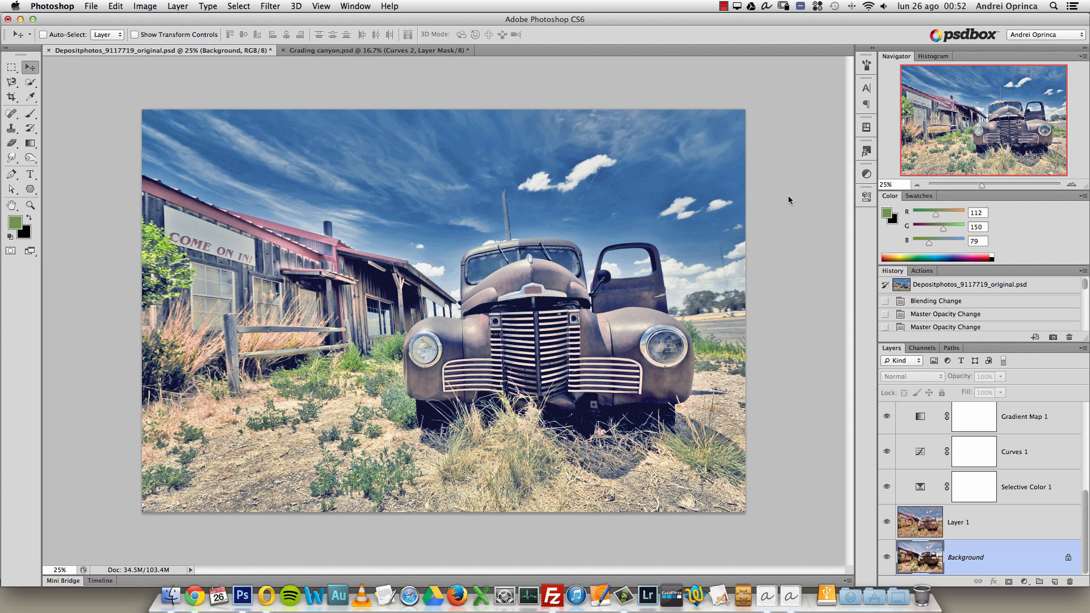
mouse_move(987, 523)
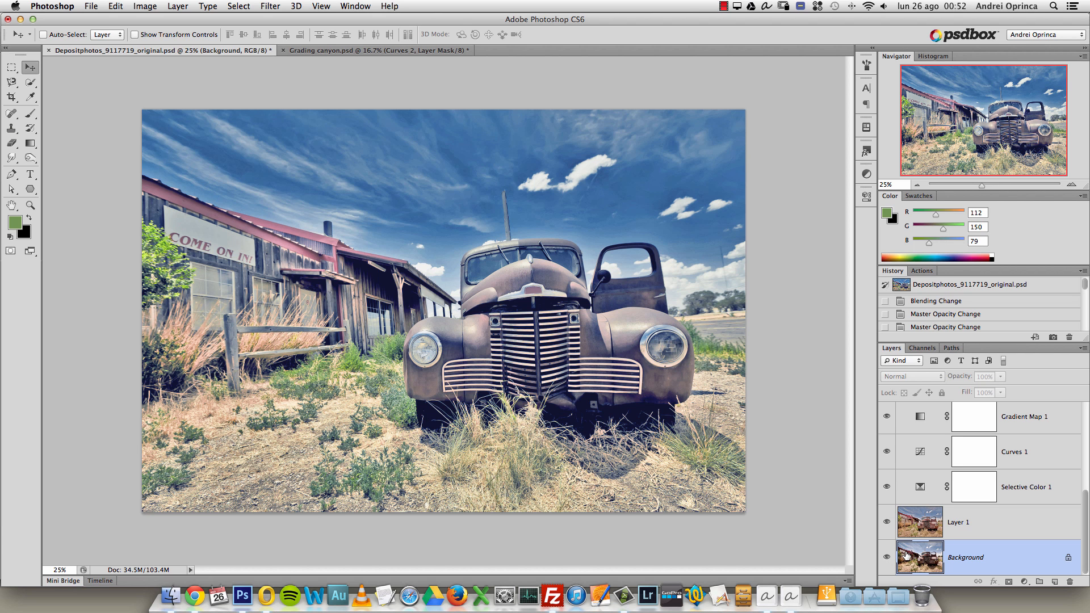
mouse_move(920, 557)
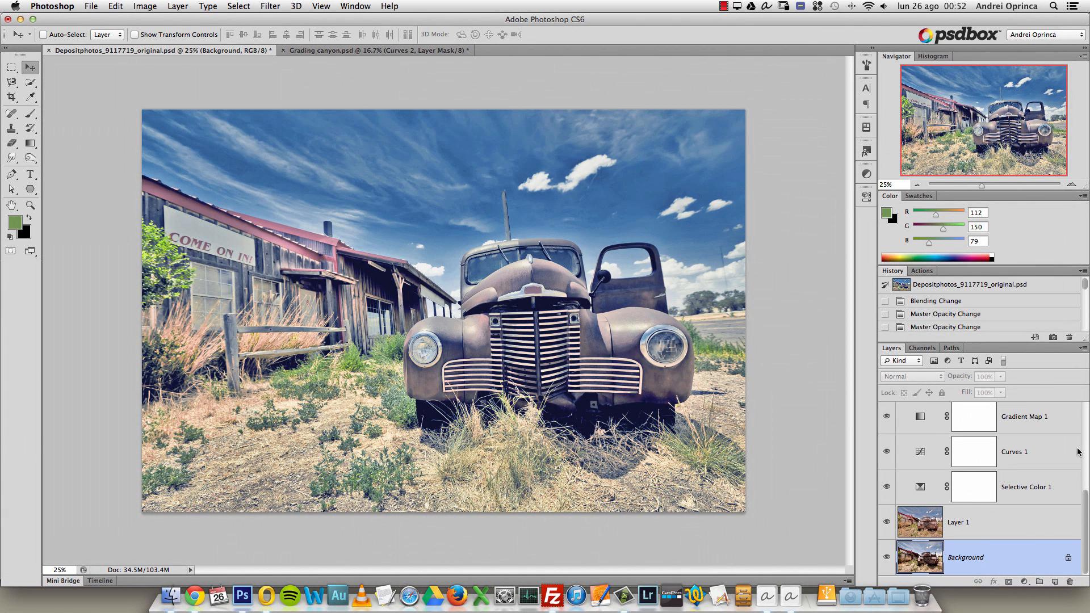
Step: Scroll down through the car photo's adjustment layers in the Layers panel
scroll(down, 3)
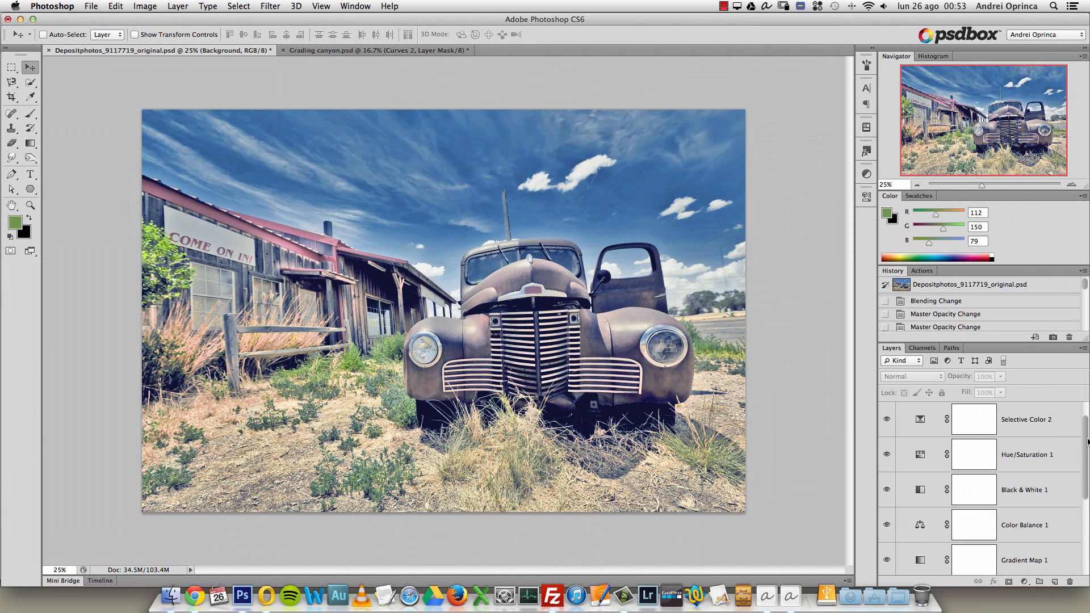
scroll(down, 3)
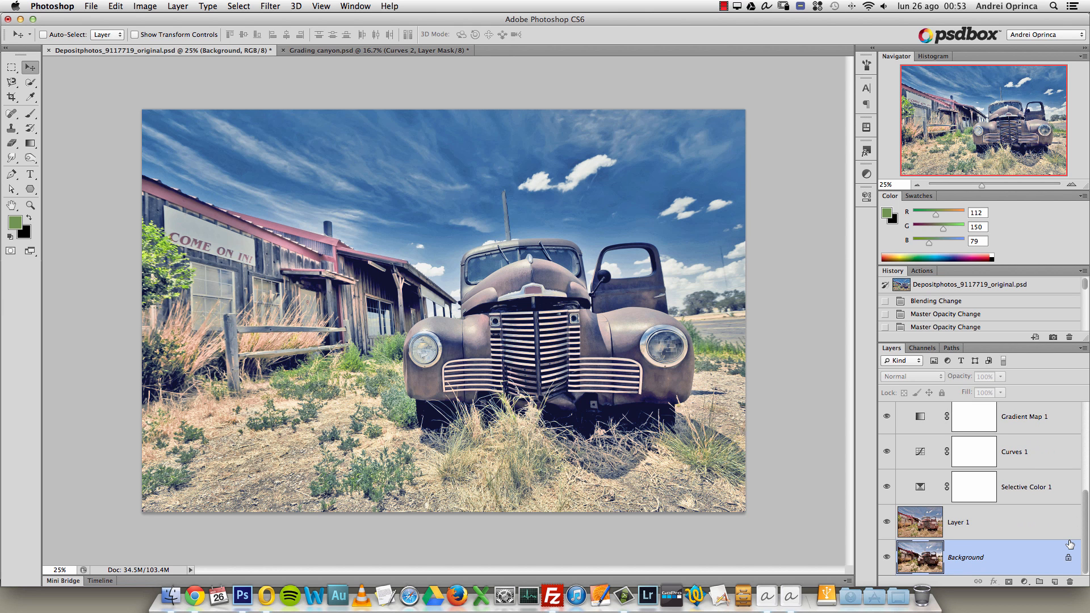
mouse_move(1069, 544)
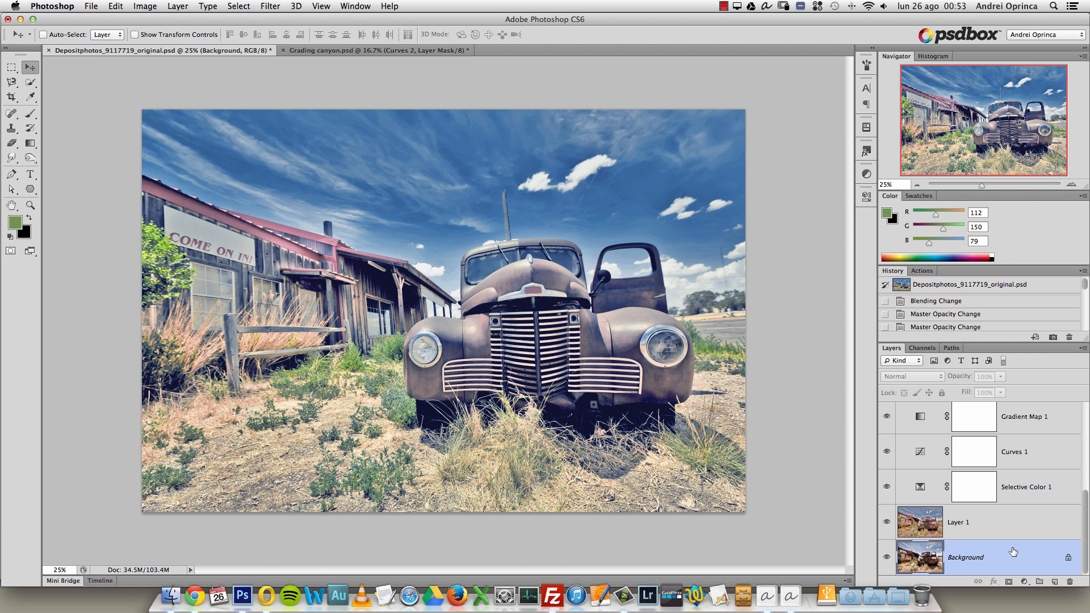
mouse_move(1041, 498)
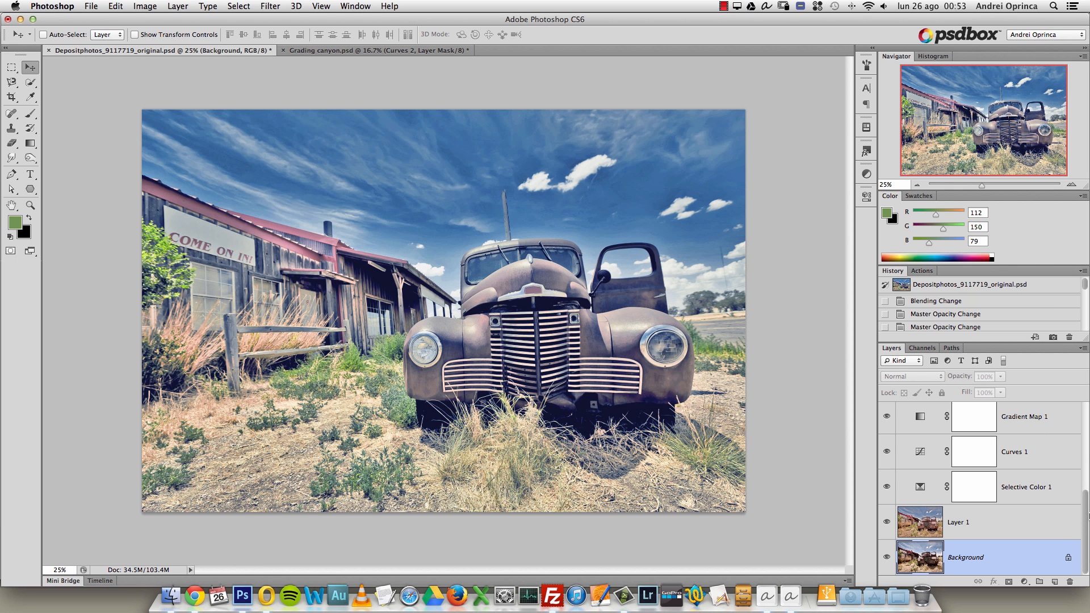
scroll(down, 3)
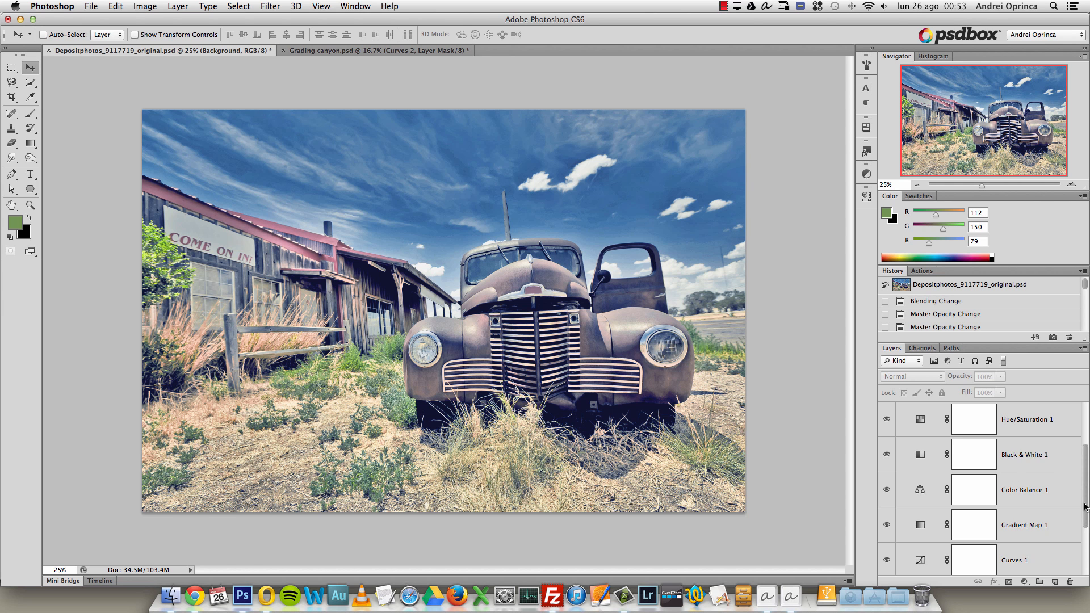
scroll(down, 3)
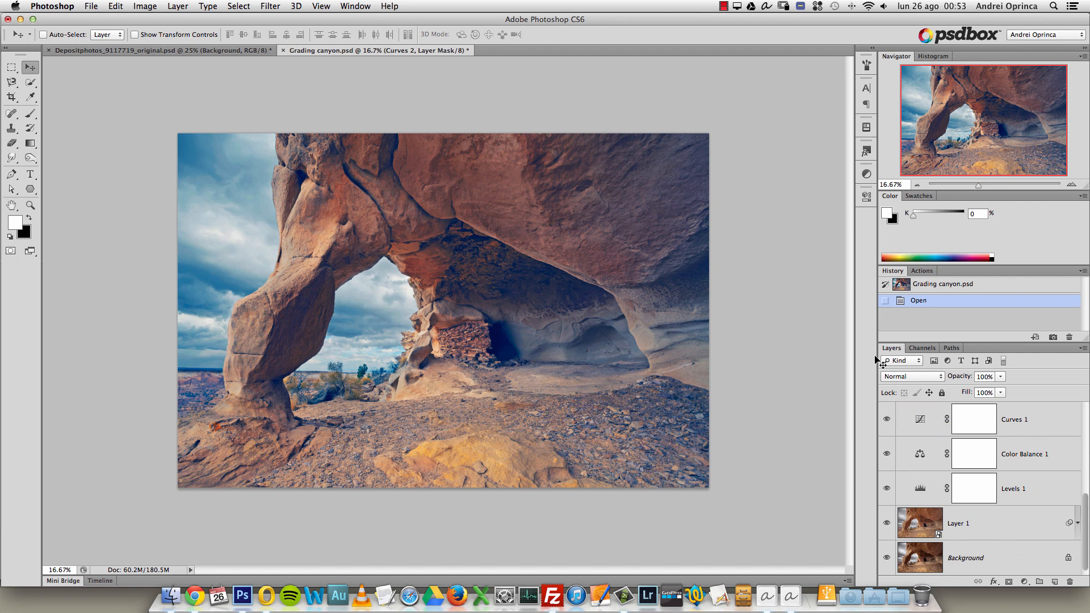
Step: Close Grading canyon.psd, answering the save-changes prompt
click(161, 49)
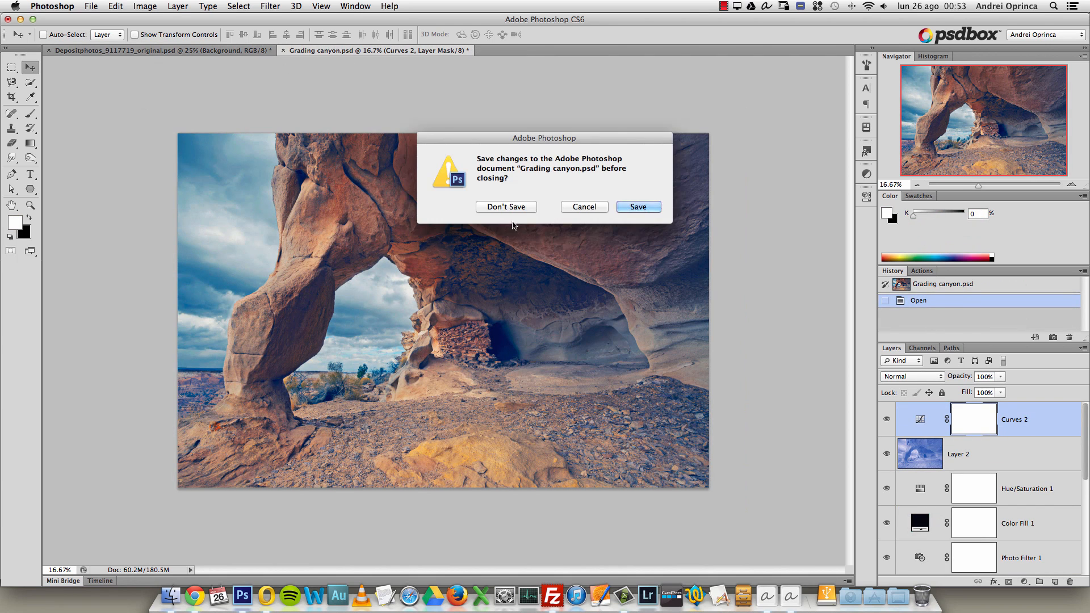
click(507, 206)
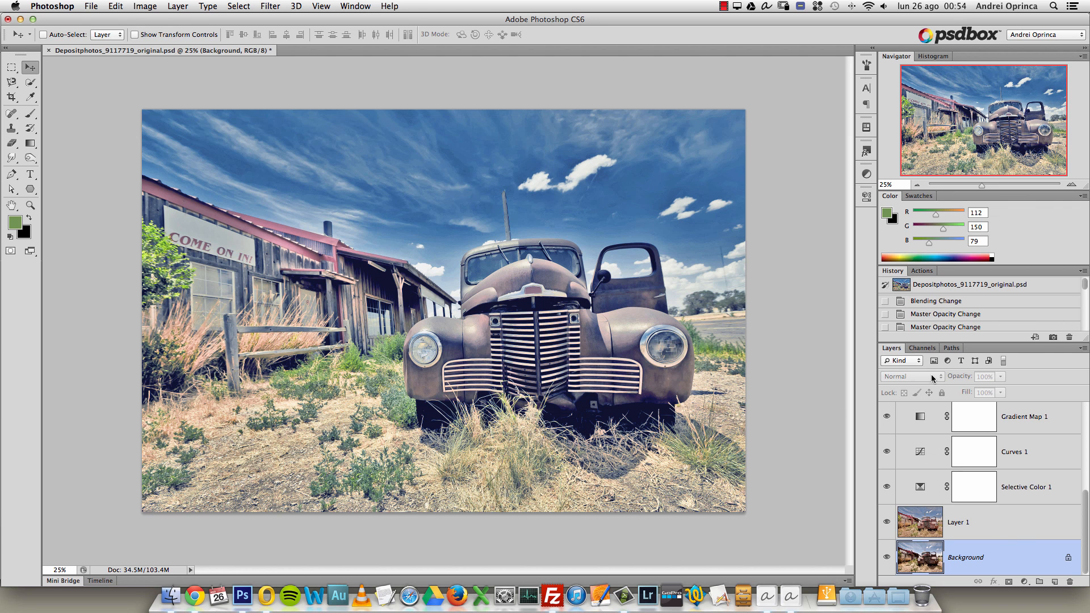
mouse_move(1018, 517)
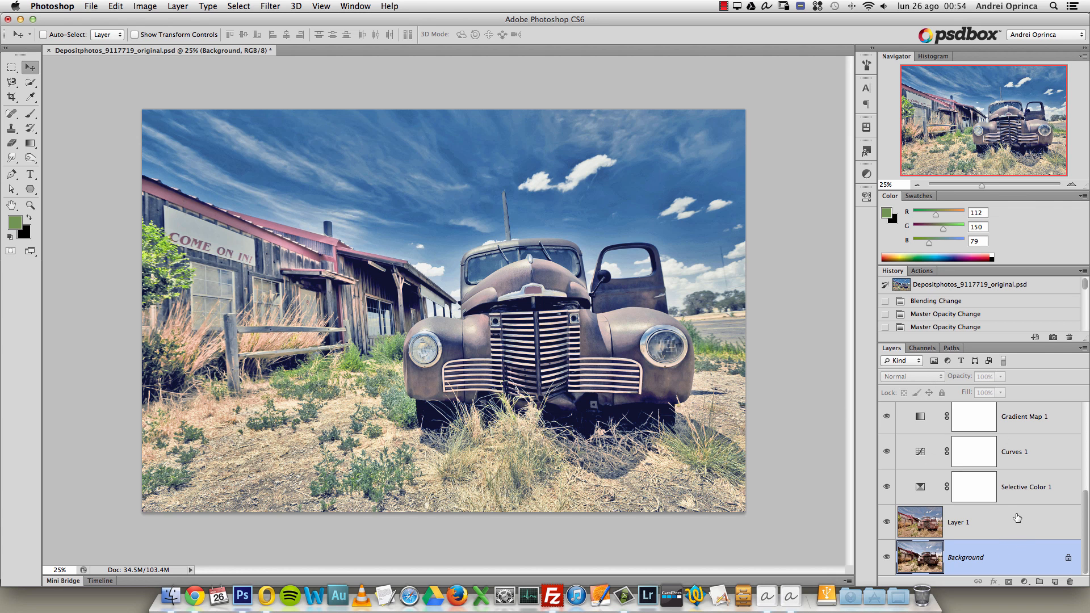
mouse_move(1016, 514)
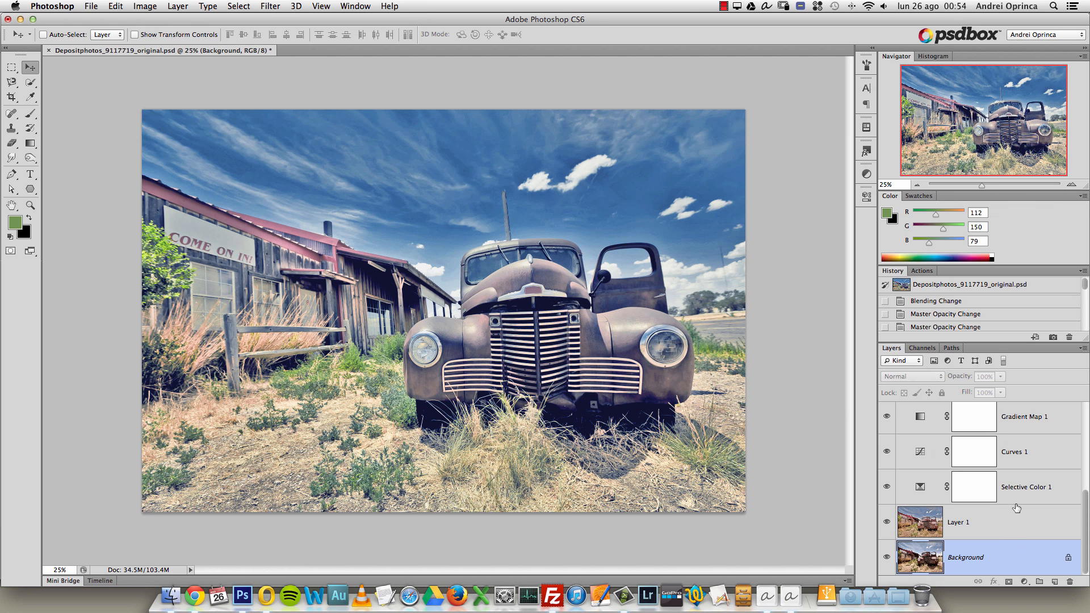
Step: Switch to the Untitled-1 truck document with the 'light' layer above Layer 1
click(966, 558)
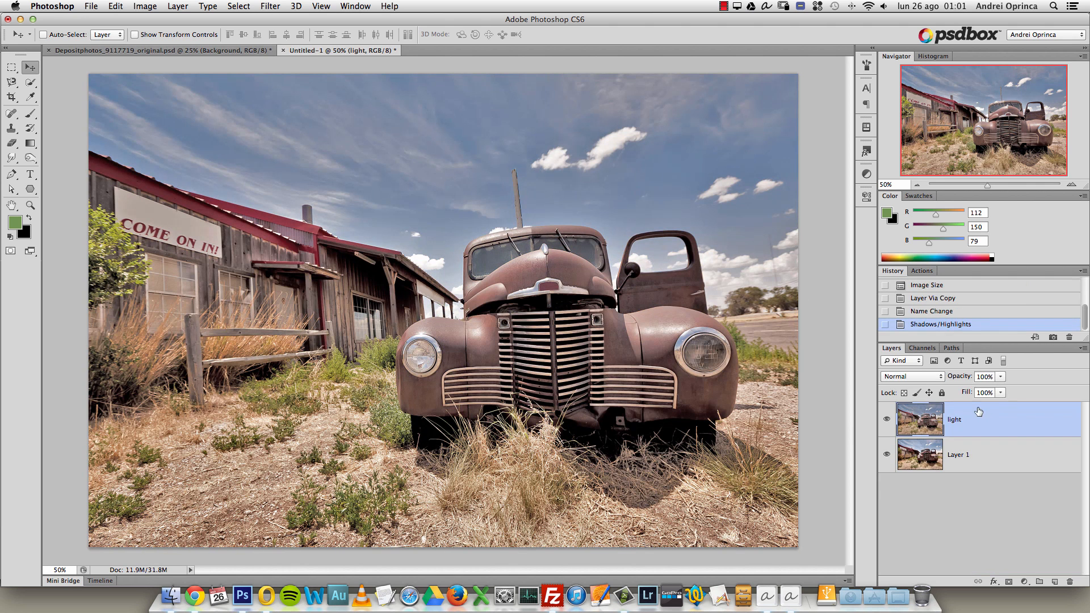
mouse_move(962, 413)
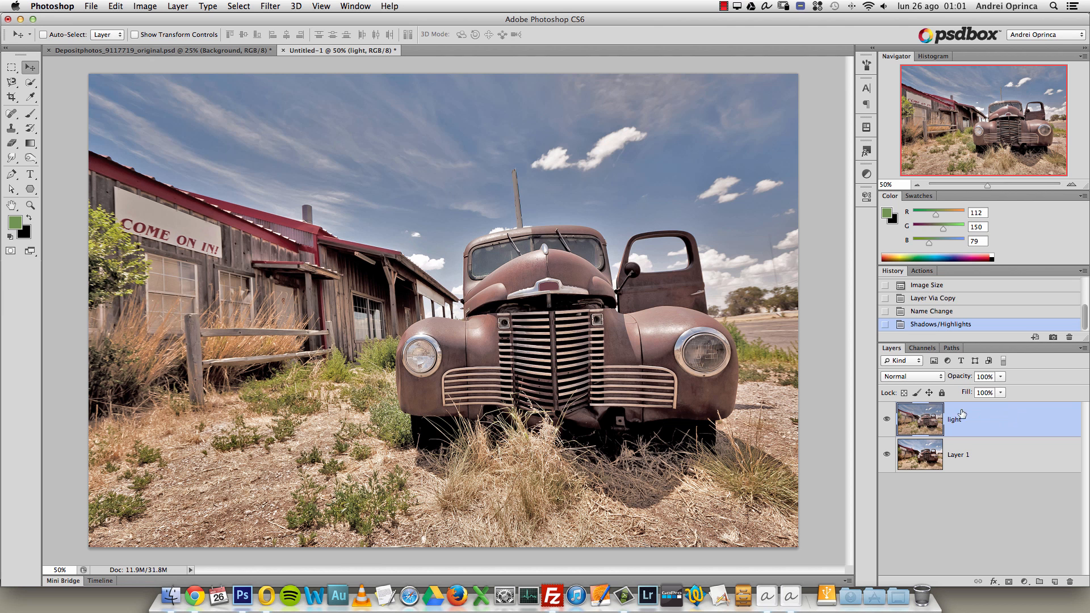
mouse_move(1007, 423)
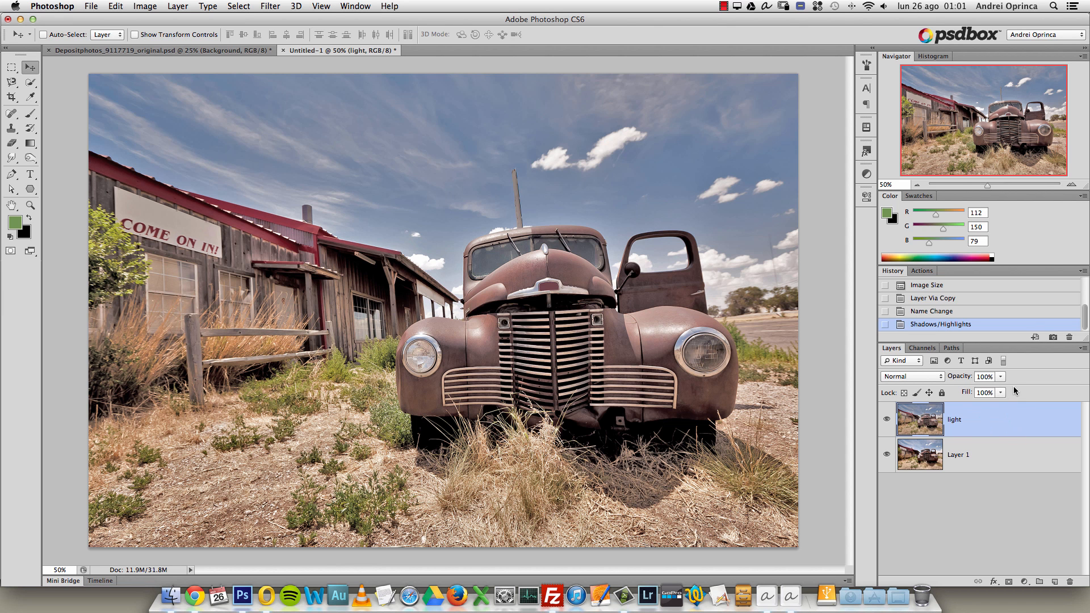
mouse_move(998, 458)
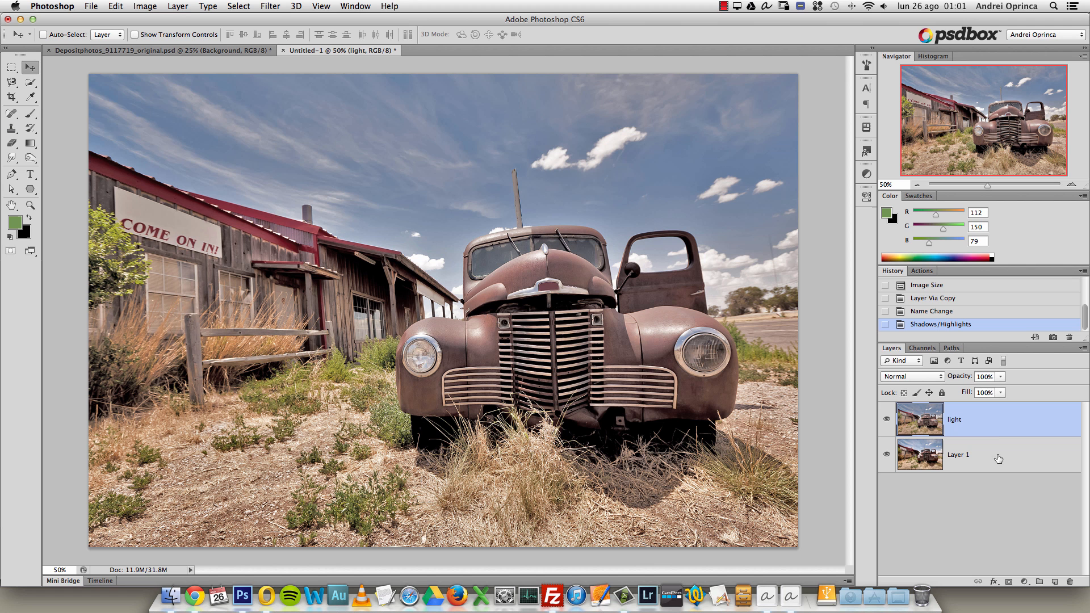
mouse_move(992, 376)
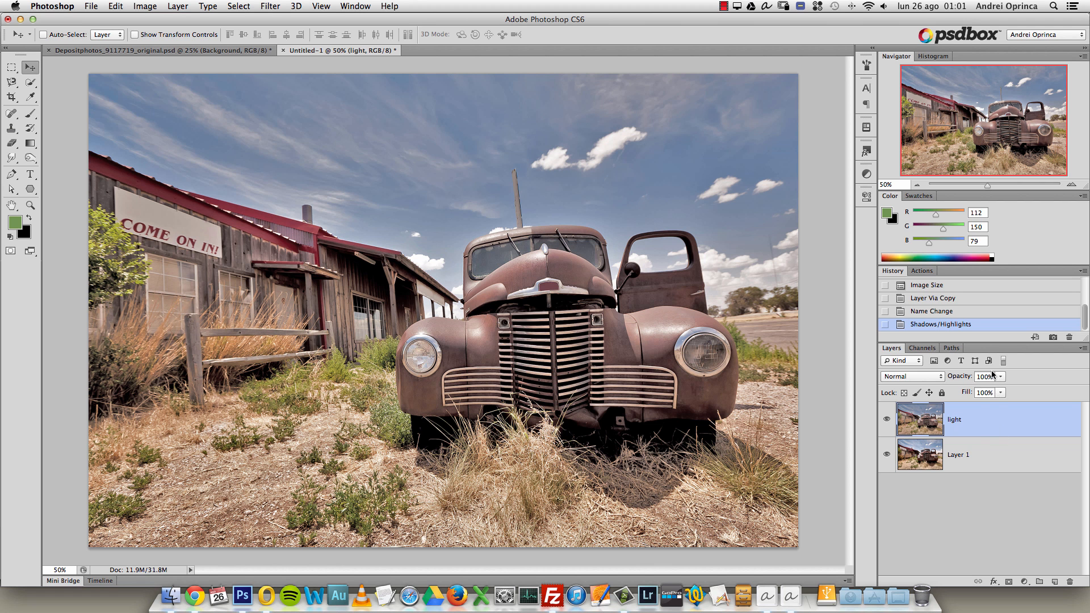
mouse_move(1044, 565)
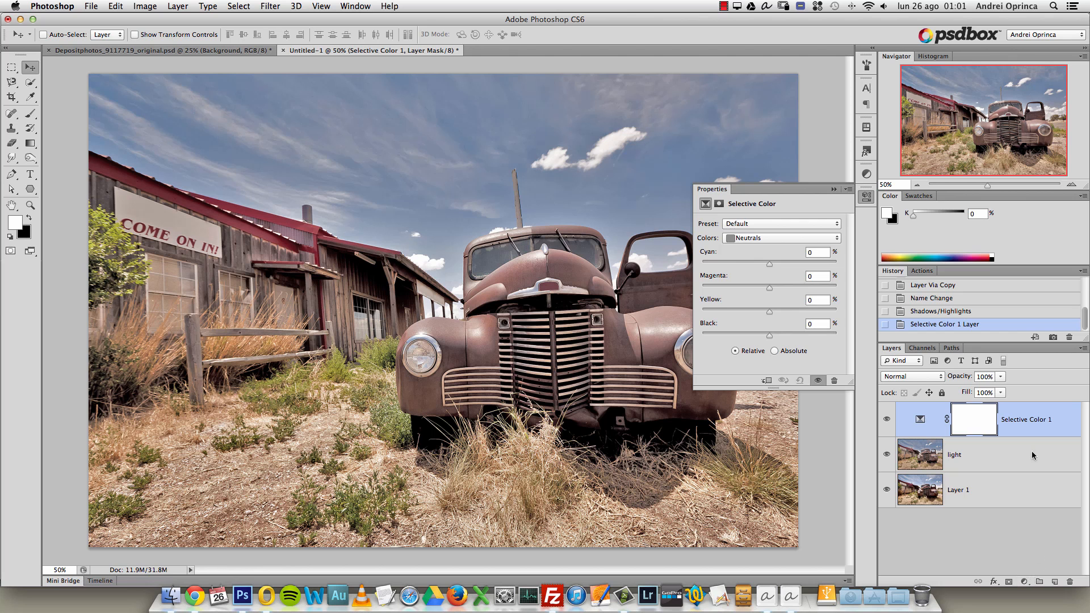
Step: For the Reds range, bring Magenta to +13 and Cyan down to -49
click(780, 237)
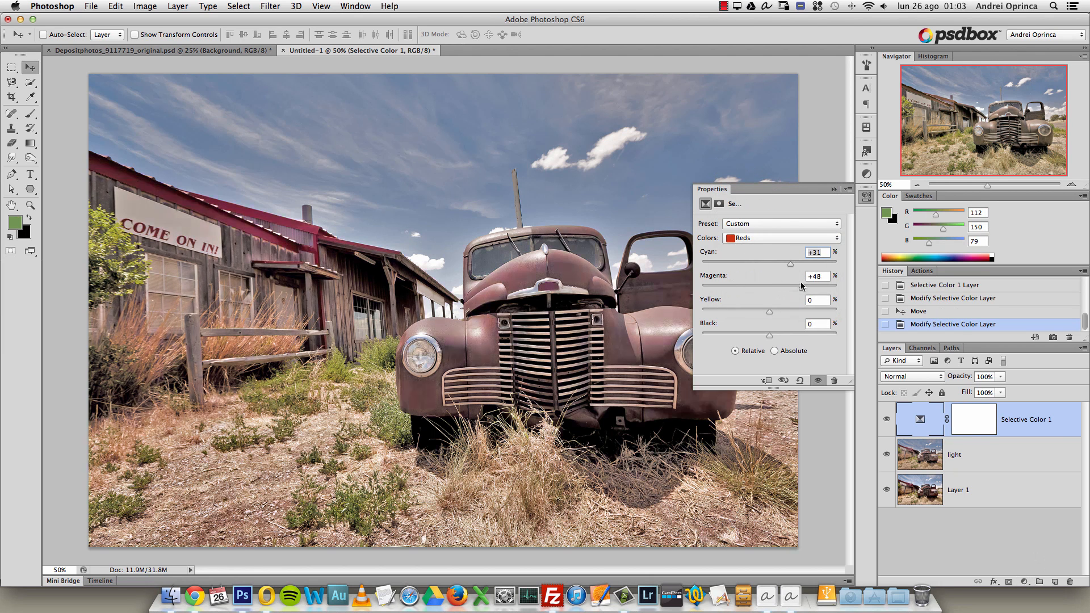
drag(801, 286, 785, 286)
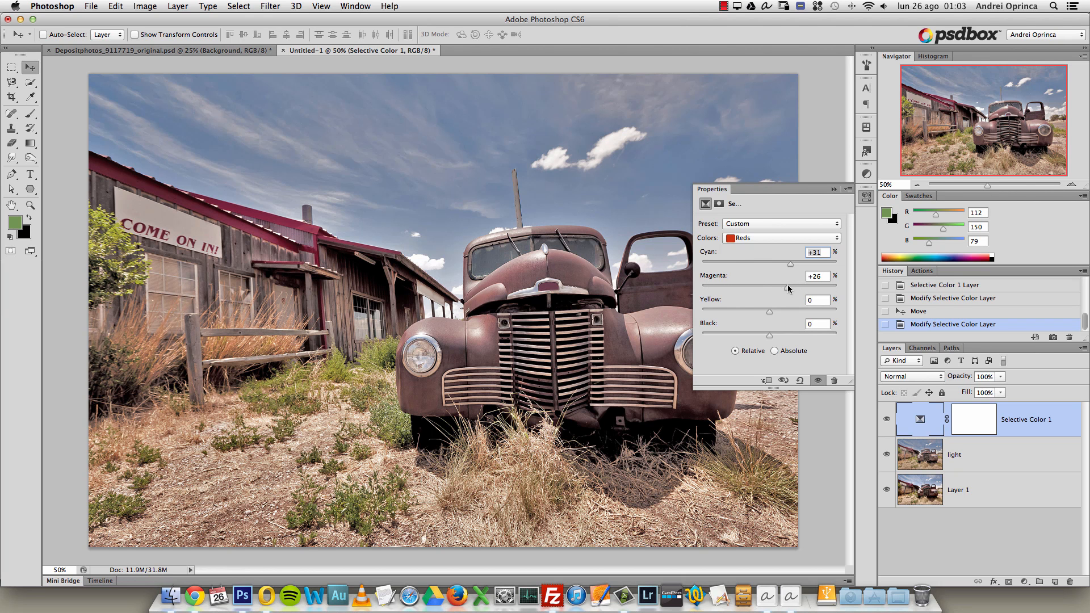
drag(790, 285, 772, 285)
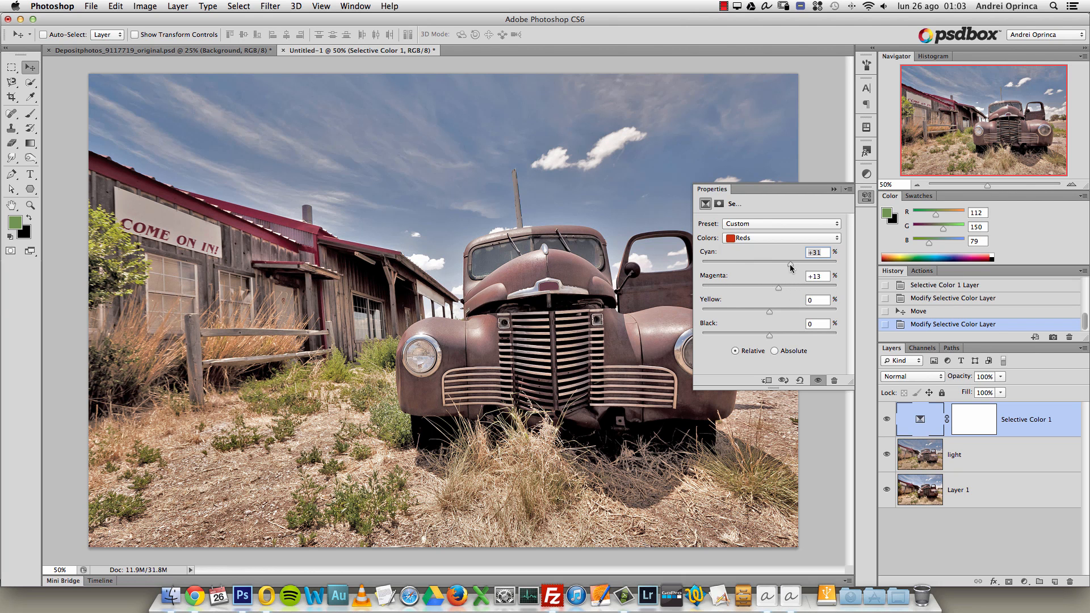
drag(791, 267, 768, 267)
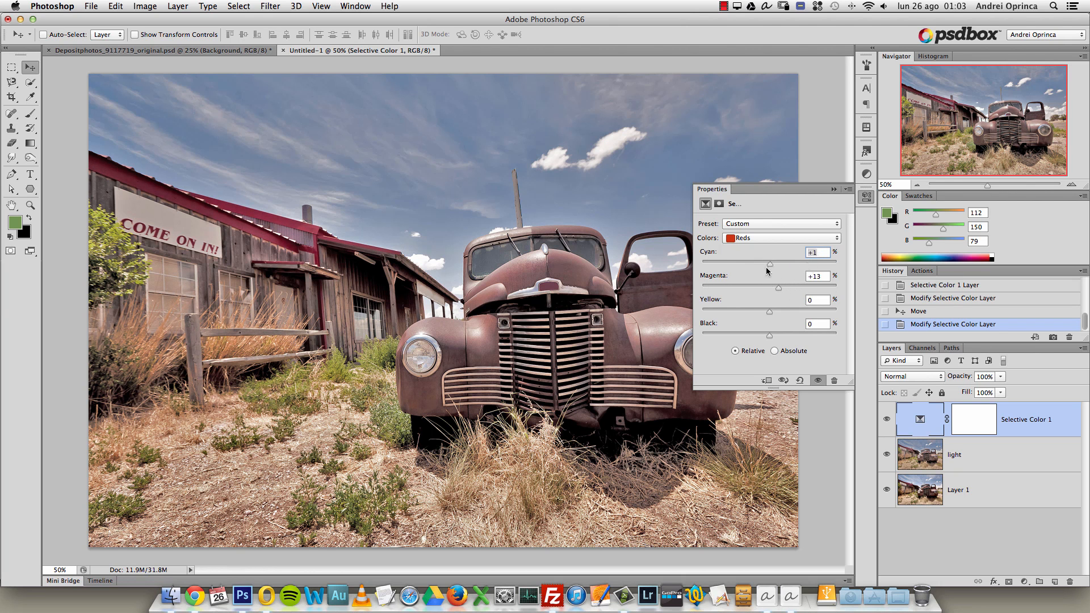
drag(769, 265, 739, 264)
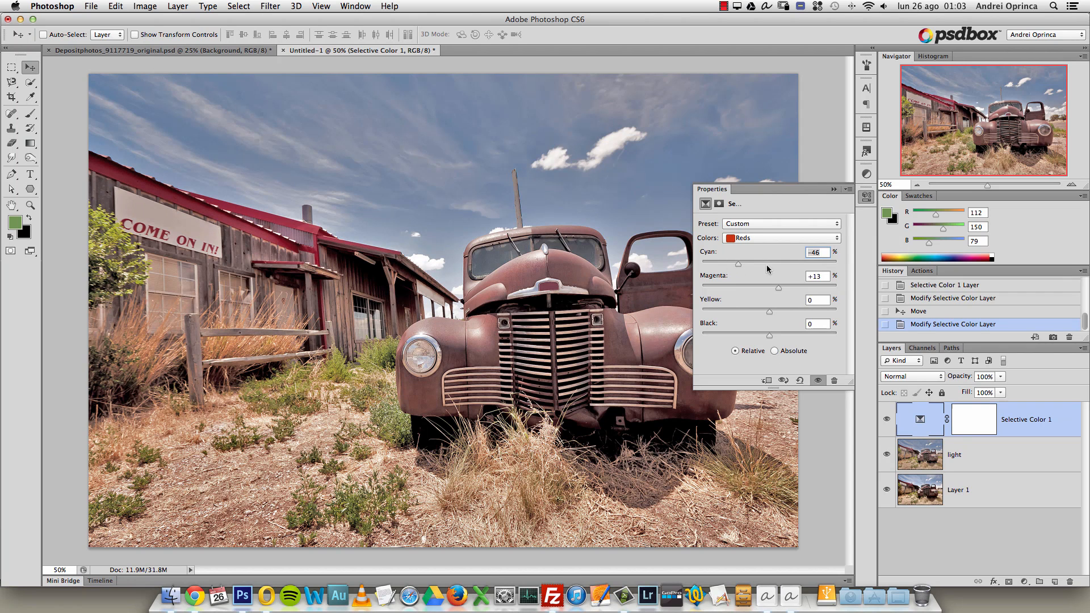
drag(739, 263, 736, 263)
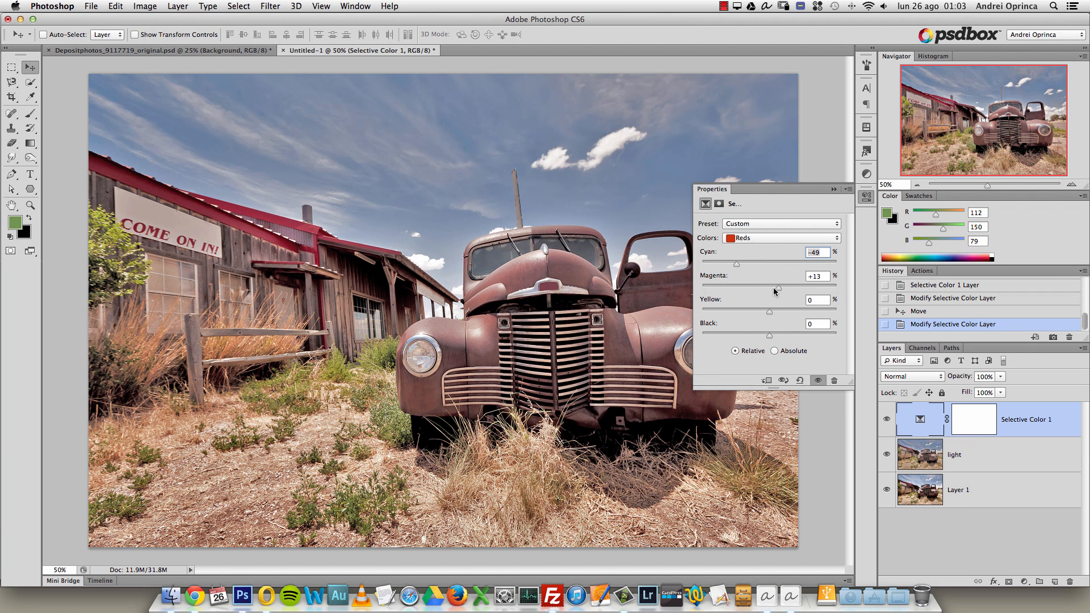
drag(736, 264, 798, 263)
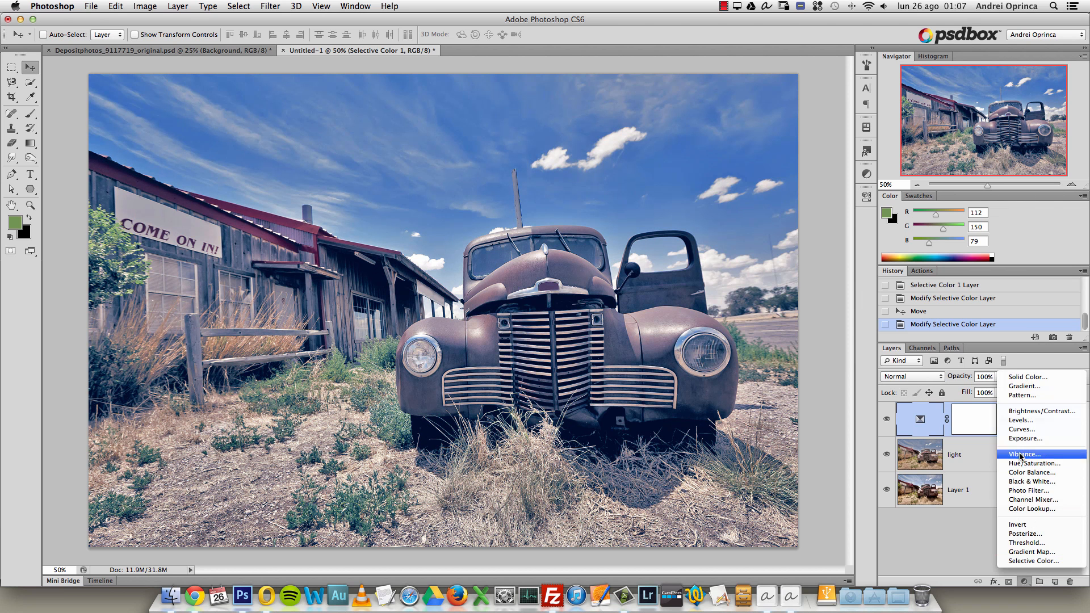
Step: Add a Curves adjustment layer and lift the shadow end of its Blue channel curve
click(1022, 429)
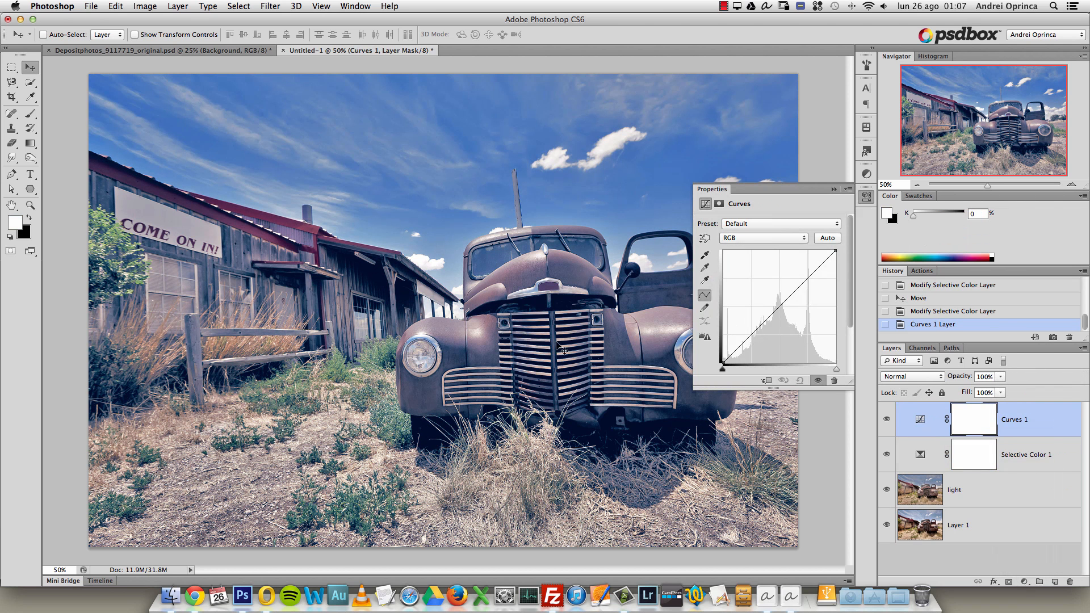
click(761, 238)
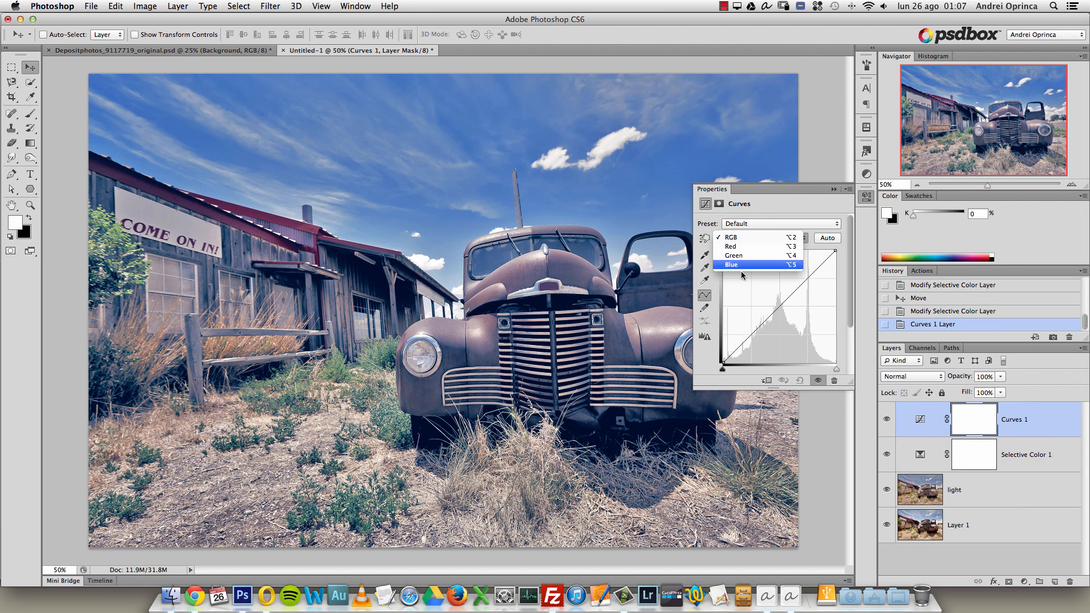
click(729, 237)
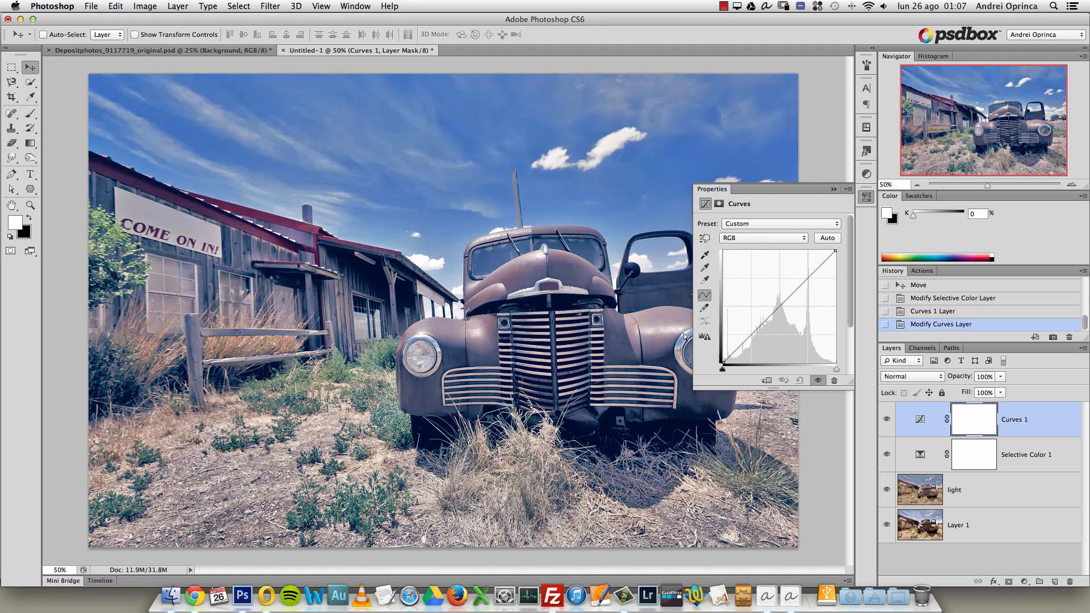
click(760, 237)
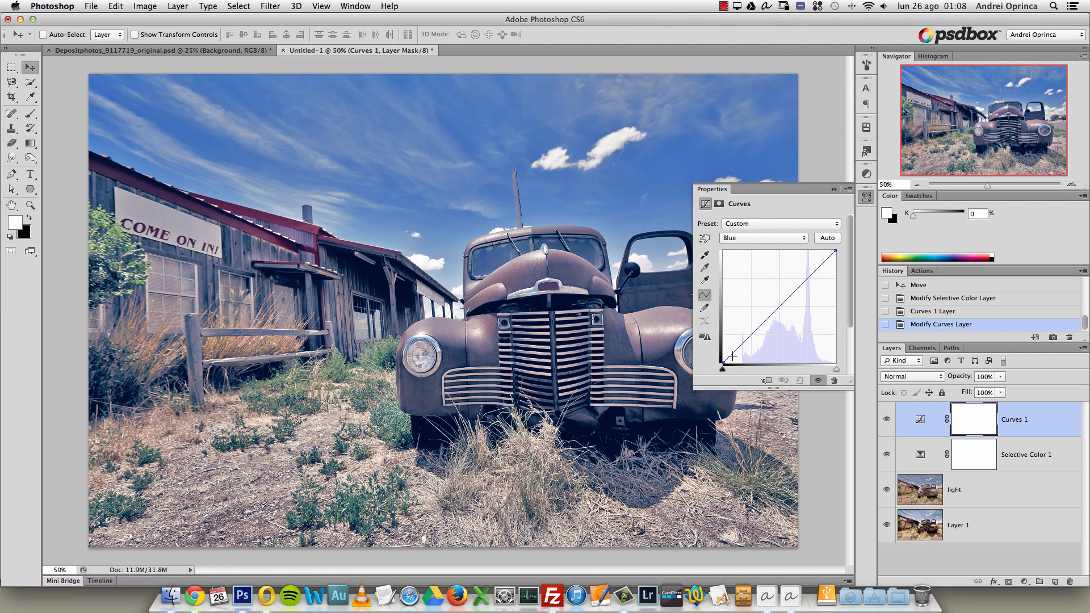
mouse_move(716, 334)
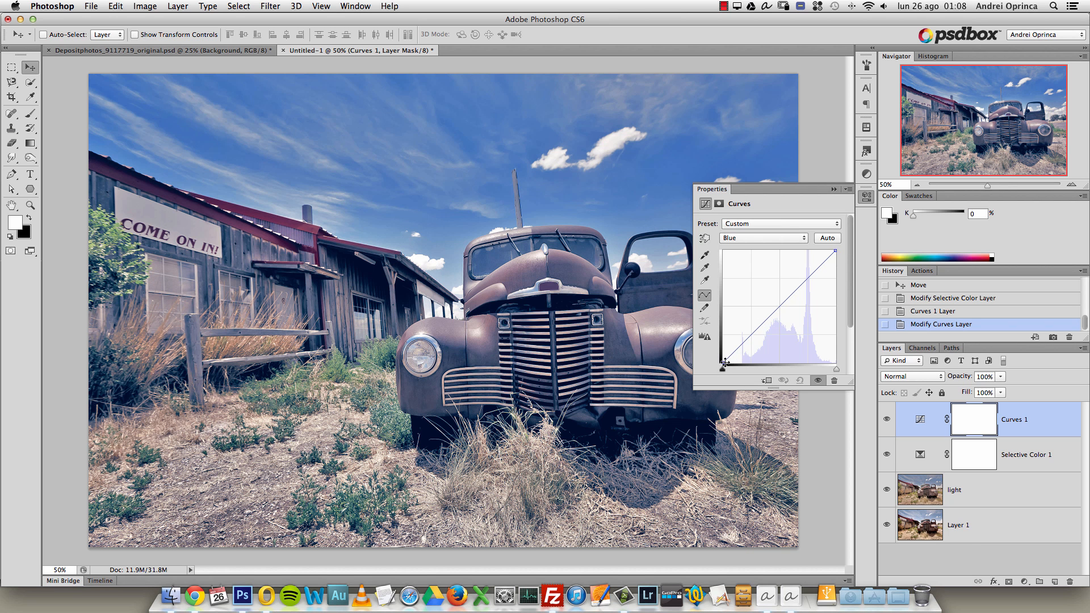
drag(724, 359, 723, 348)
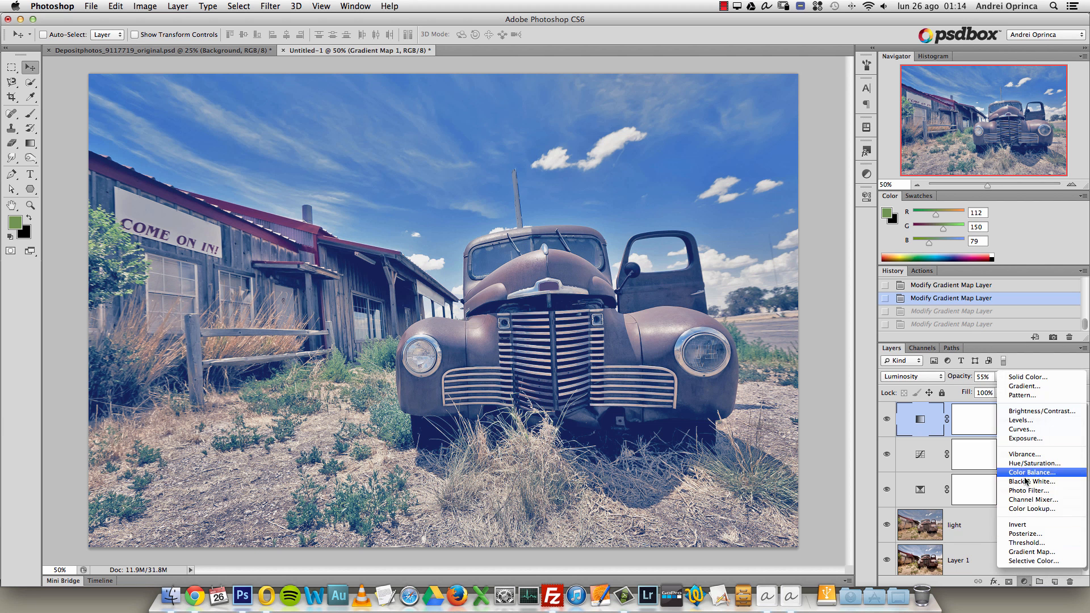
mouse_move(1035, 464)
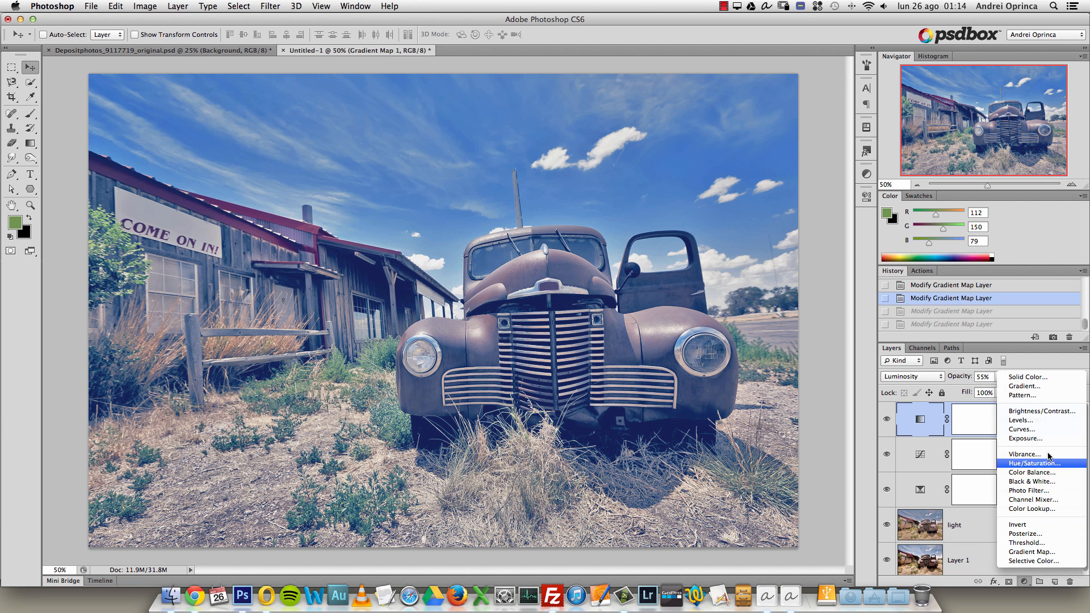
mouse_move(1034, 499)
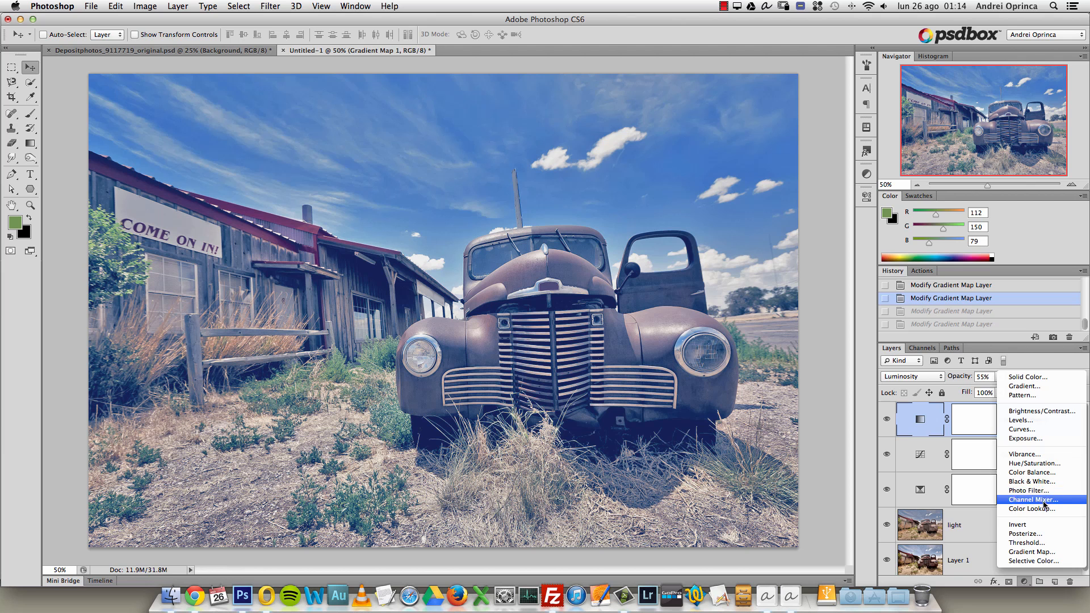
Step: Add a Black & White adjustment layer with Reds raised to 159
click(1032, 481)
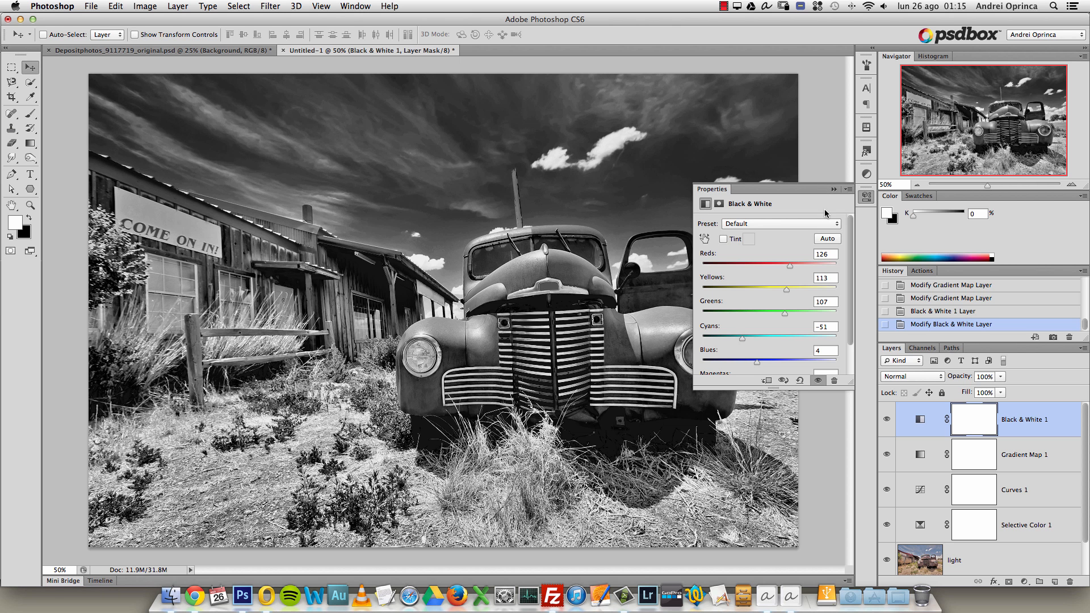
mouse_move(879, 308)
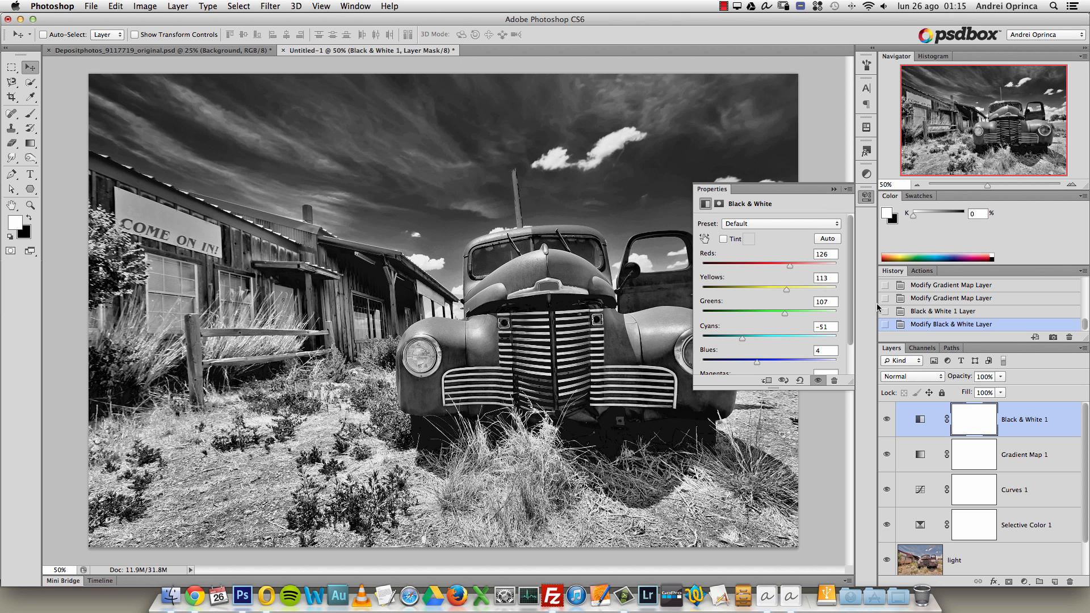
drag(786, 265, 799, 264)
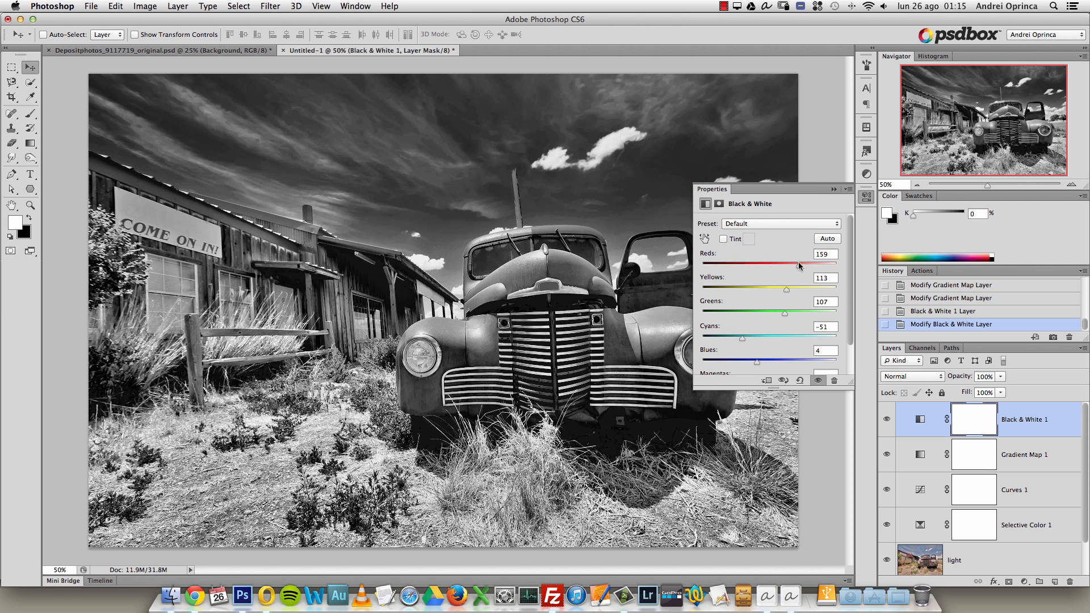
drag(799, 265, 786, 265)
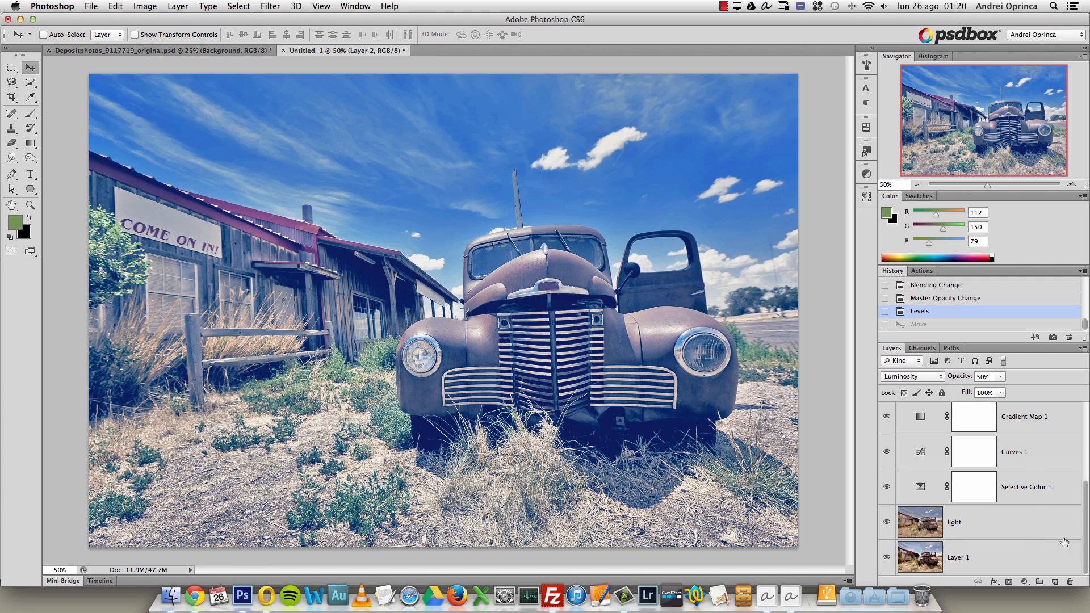
Step: Hide the grading layers via Layer 1's eye and return to Grading canyon.psd
click(958, 557)
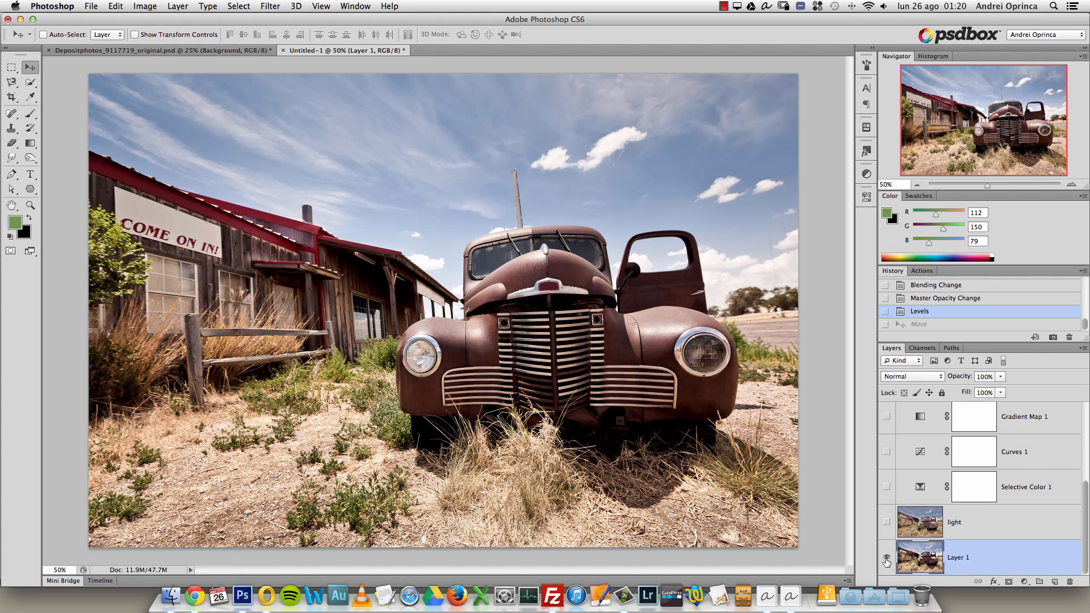
click(348, 49)
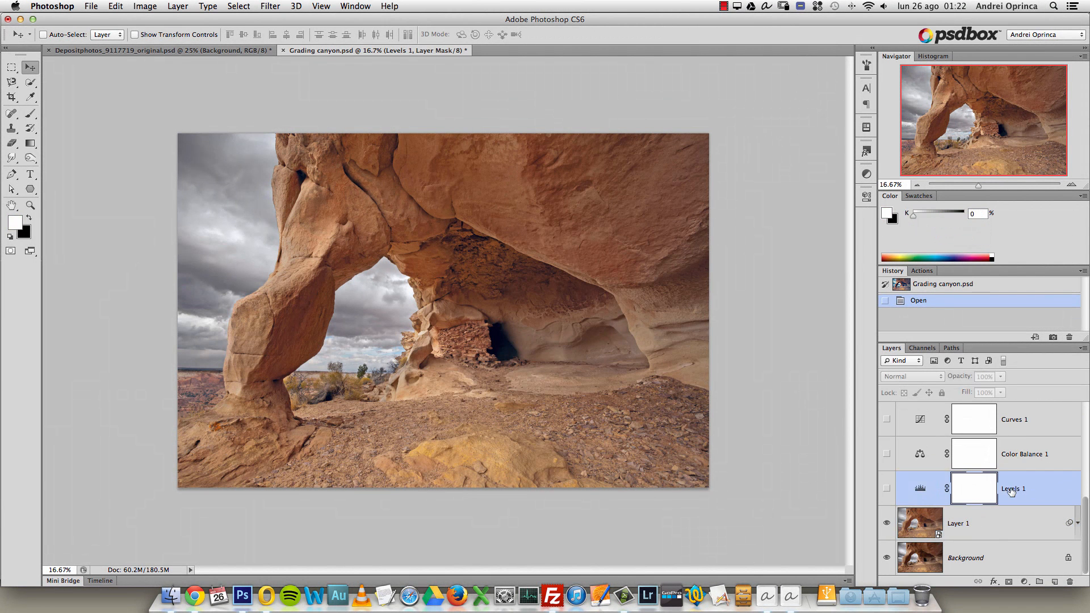
Step: Delete Levels 1 and show Color Balance 1 to cool the canyon's rock tones
click(886, 488)
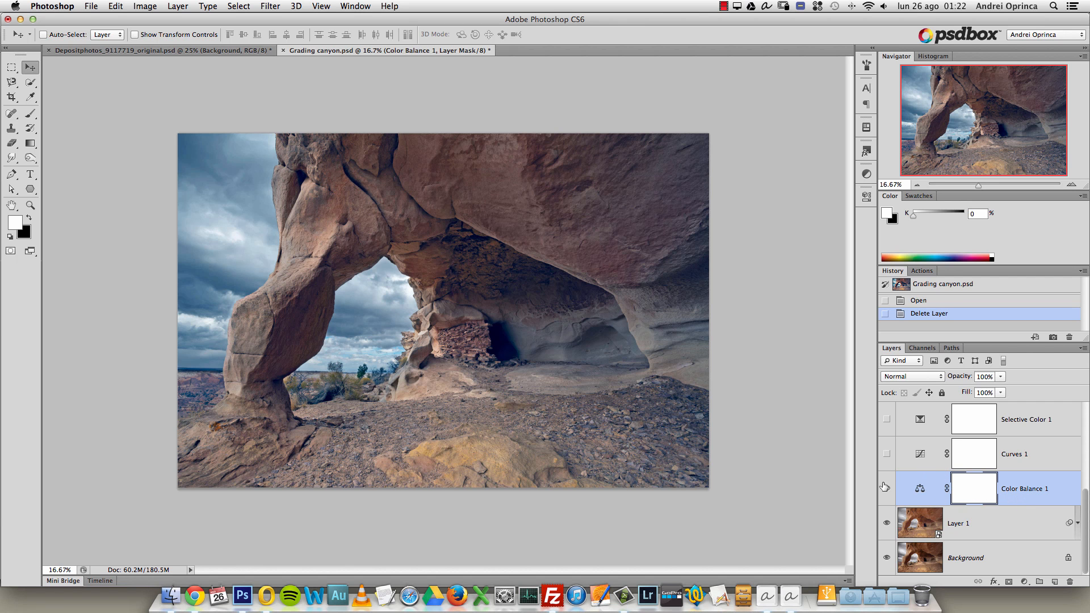
click(886, 489)
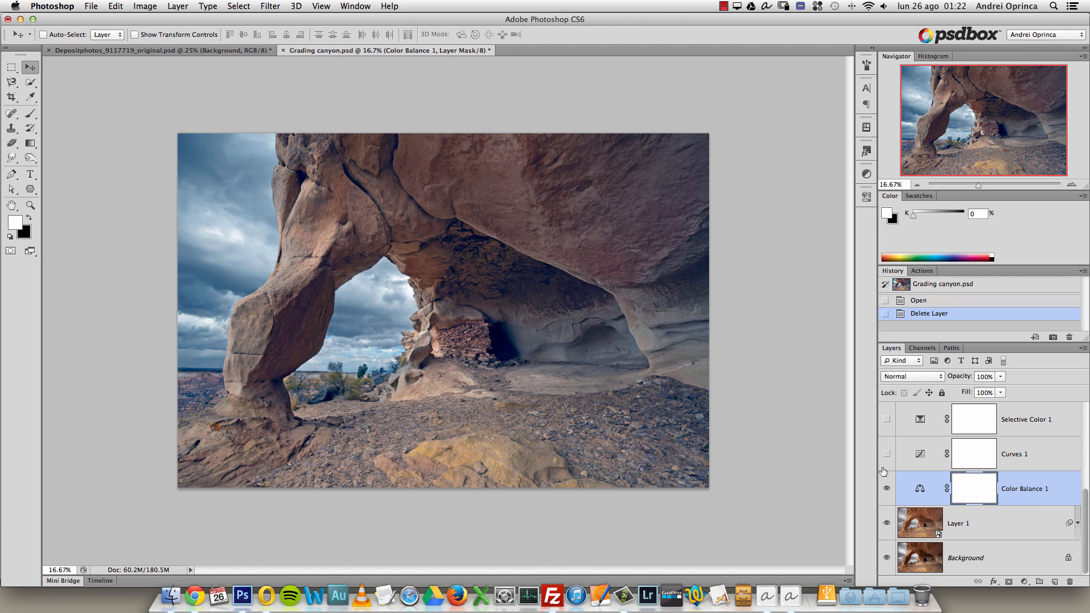
click(886, 488)
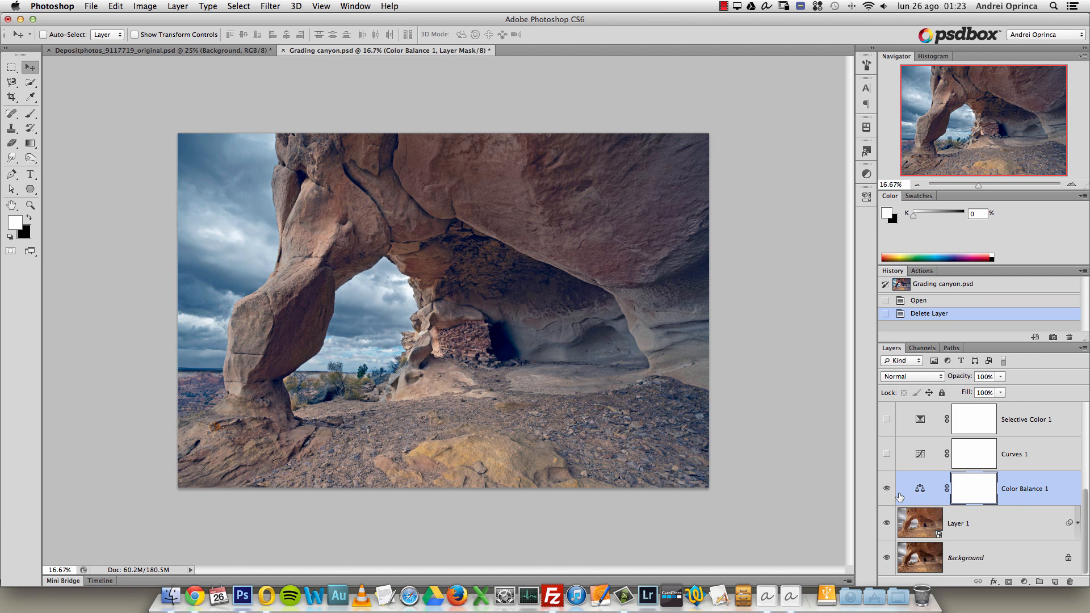
mouse_move(918, 467)
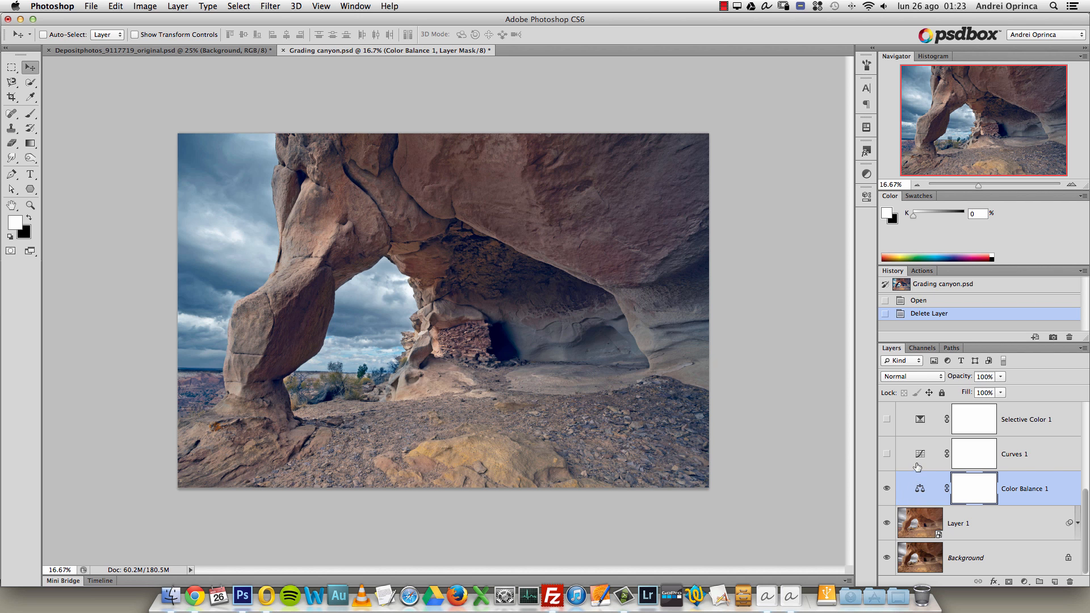
Step: Set Color Balance 1's Shadows toward cyan and blue (-26, -11, +40)
double_click(919, 489)
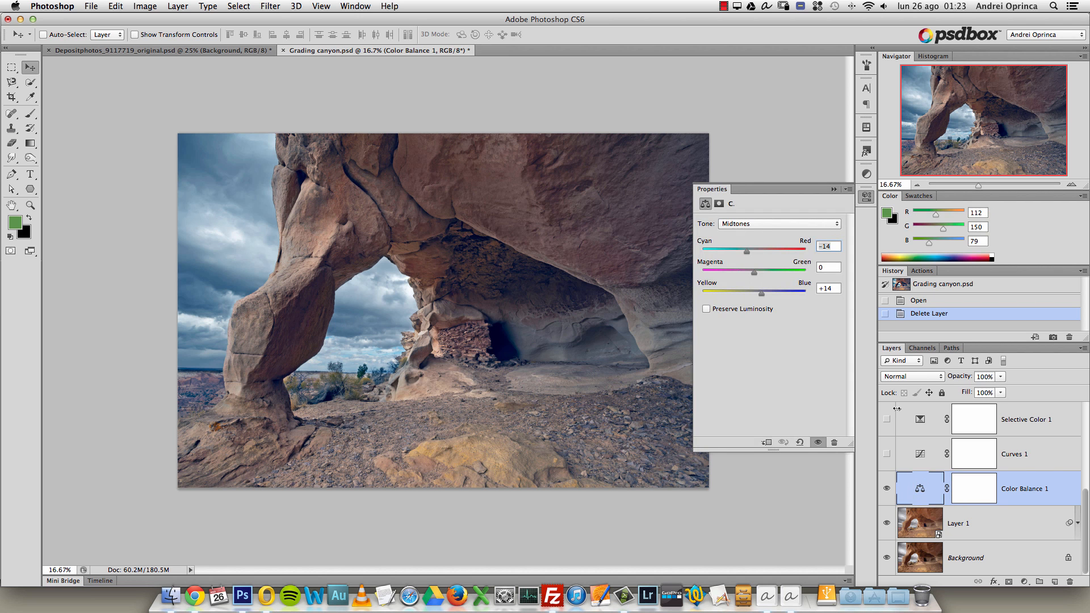
click(779, 224)
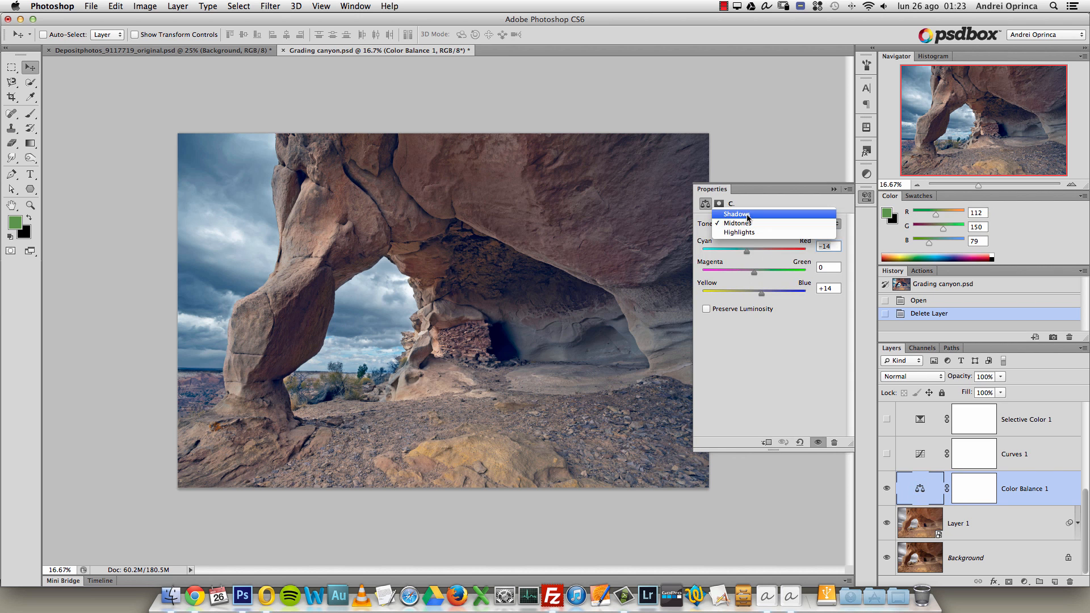
click(735, 213)
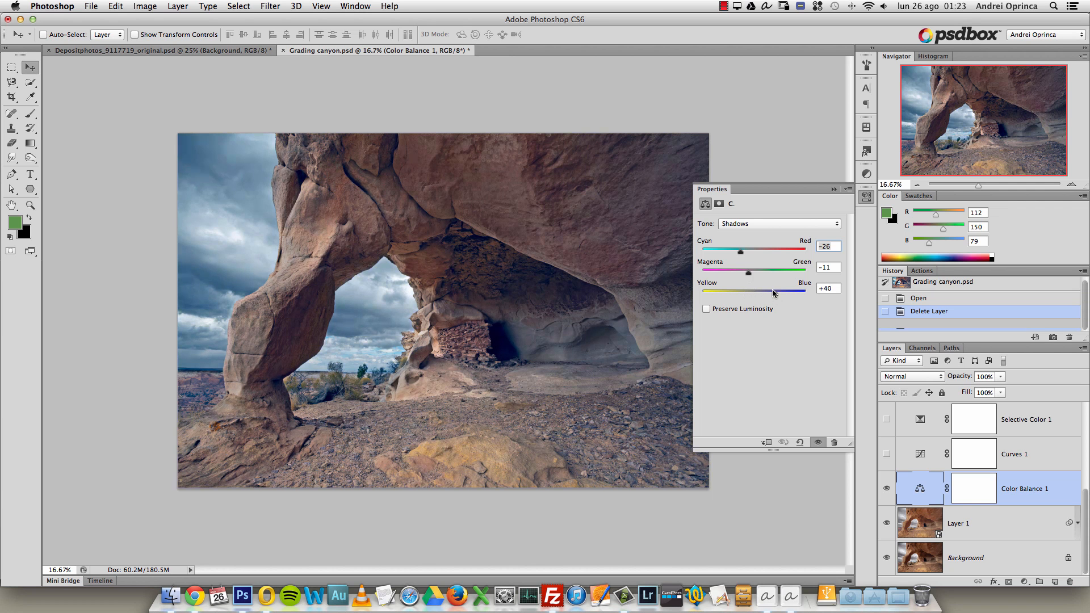
drag(740, 252, 730, 252)
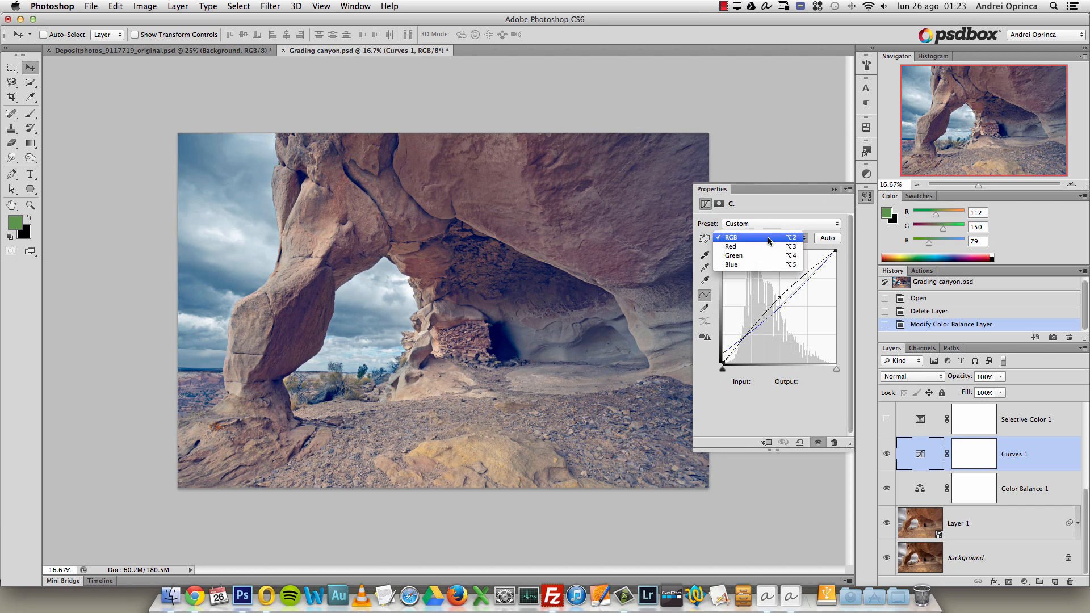
Step: Pull Curves 1's Blue channel slightly down through the brighter midtones
click(730, 265)
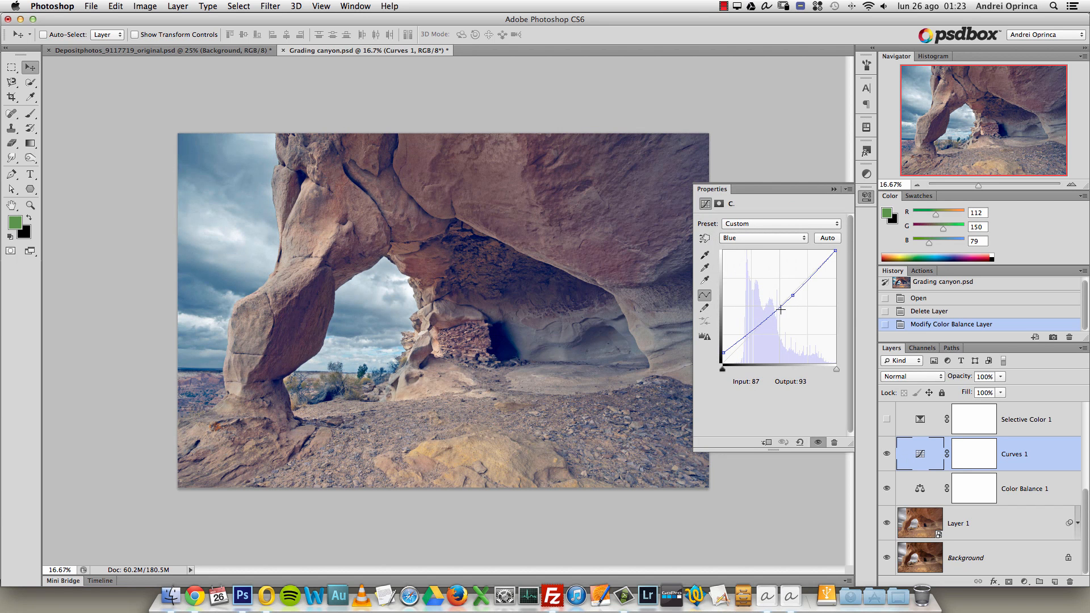
drag(779, 309, 792, 298)
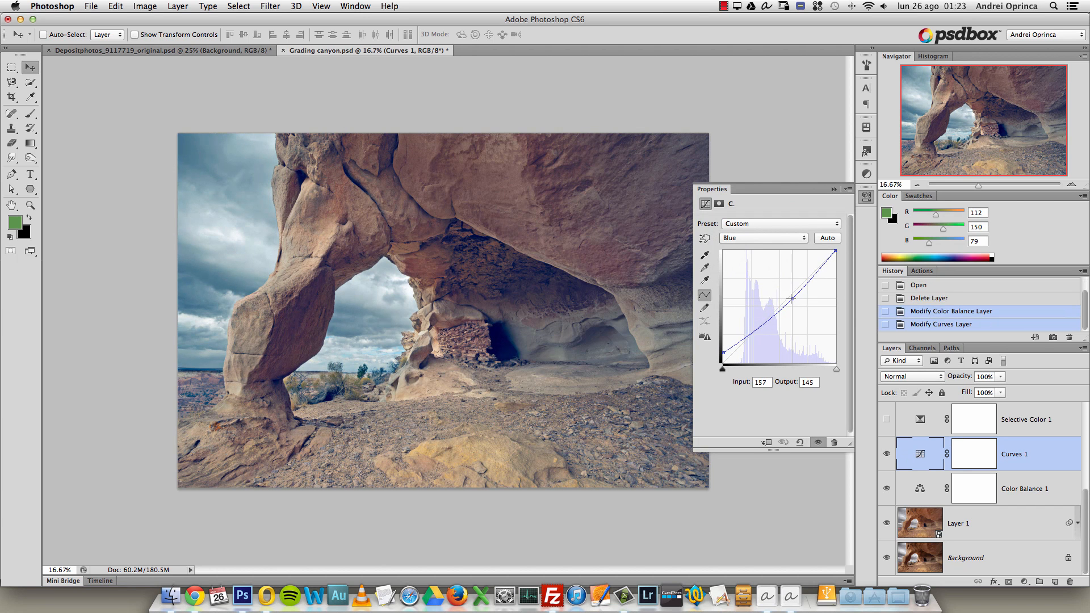
drag(791, 299, 794, 295)
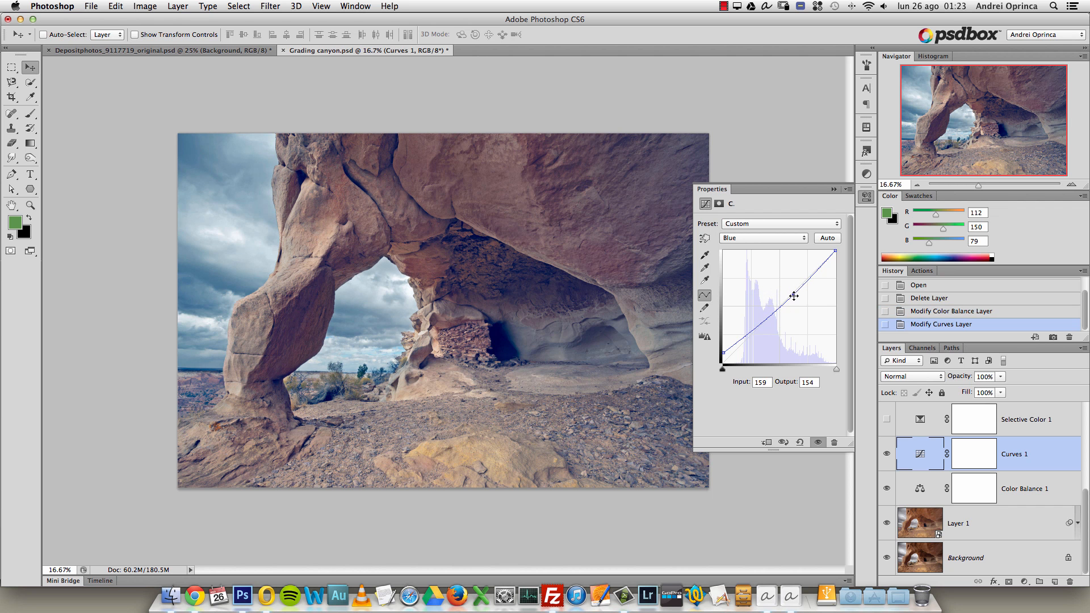